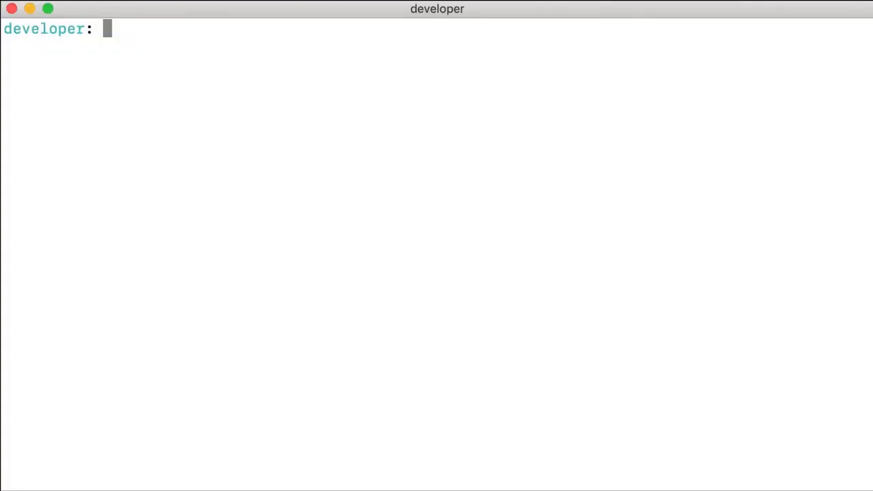
Clone heroku/node-js-getting-started and move into the node-js-getting-started folder.
type("git clon")
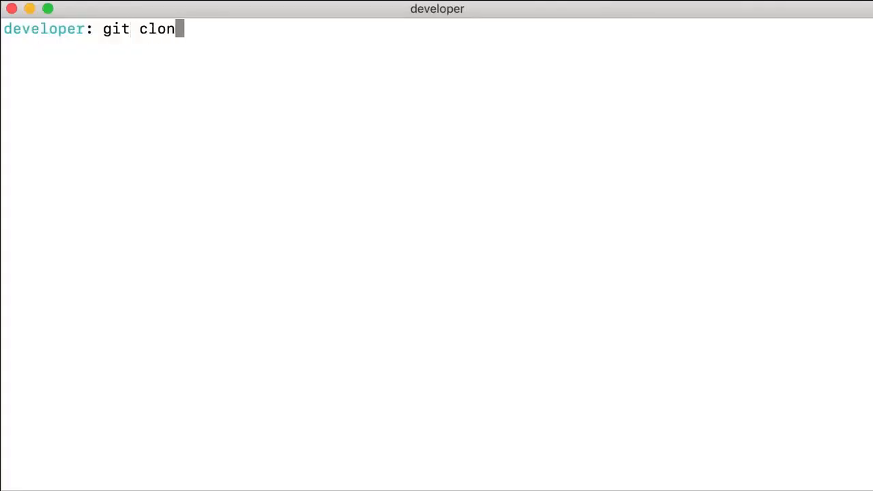
key("Return")
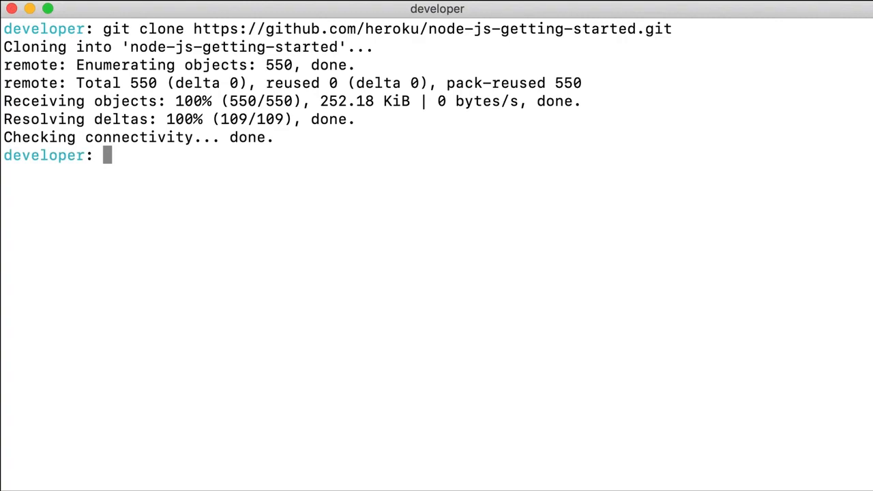
type("cd node")
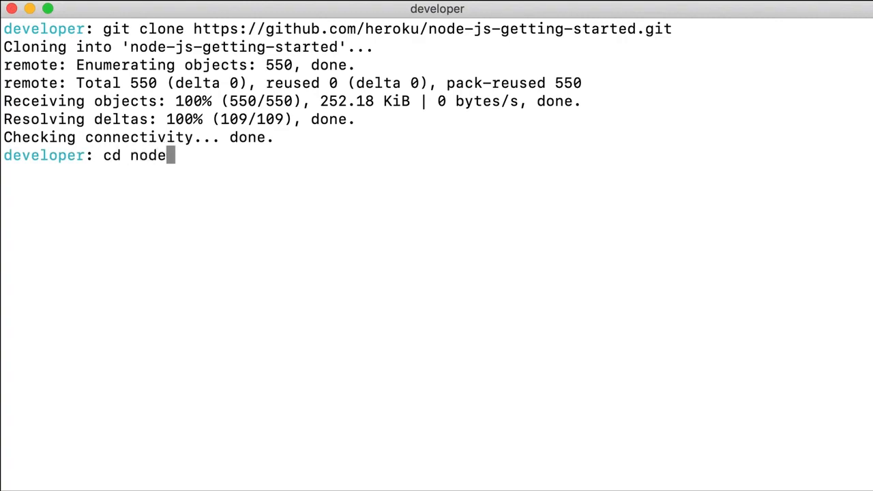
key("Return")
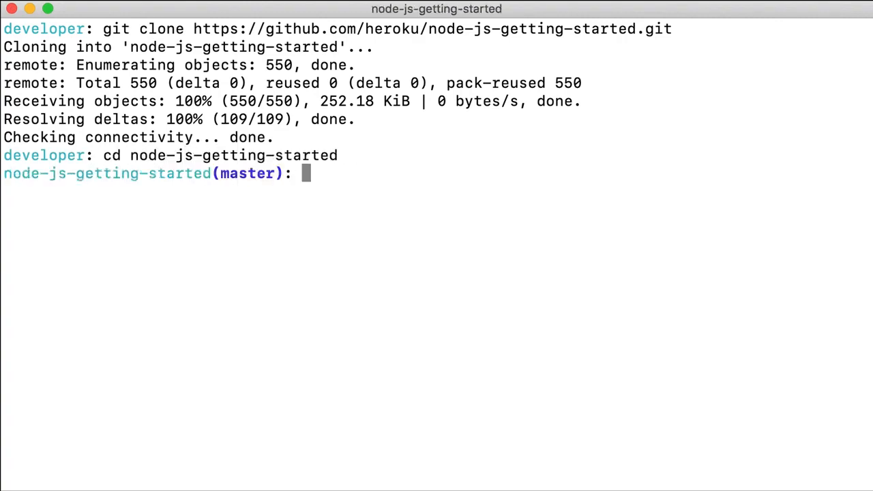
Create the Heroku app floating-thicket-52112 and deploy the sample with git push heroku master.
type("heroku cre")
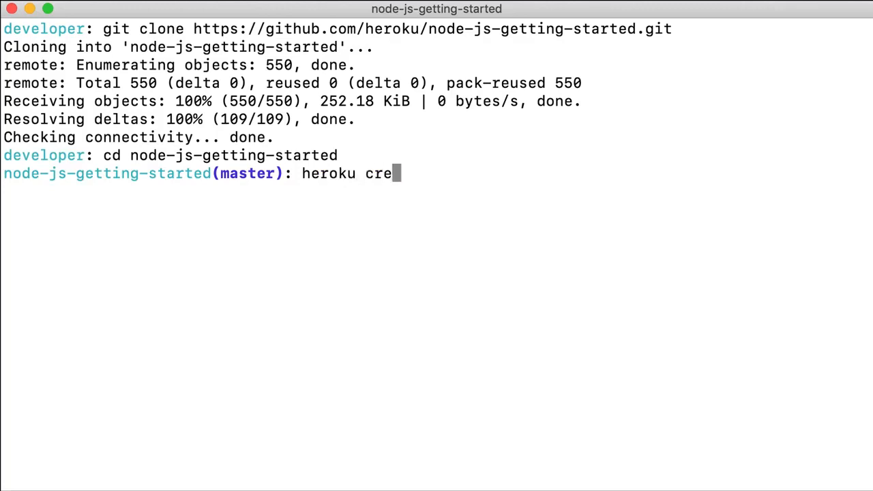
key("Return")
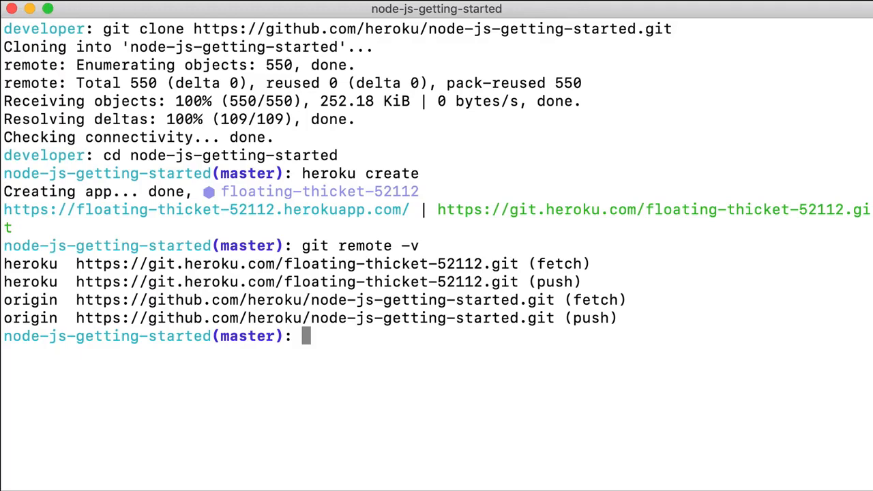
type("git push heroku m")
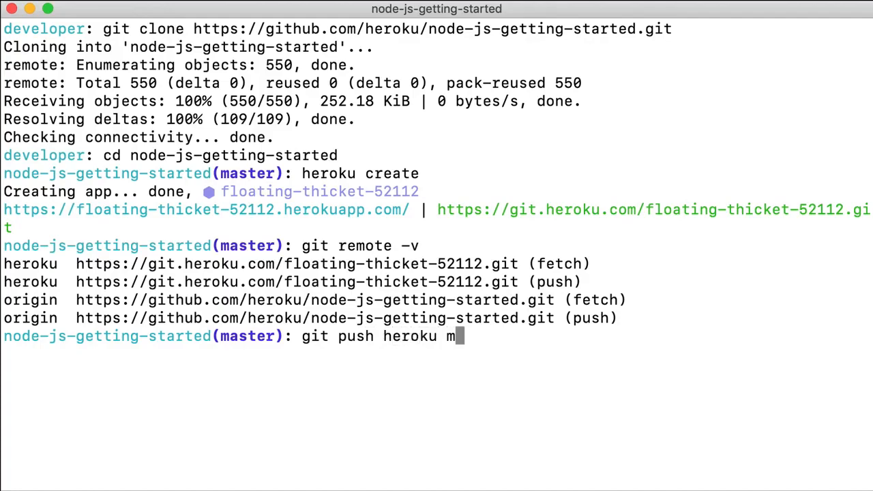
key("Return")
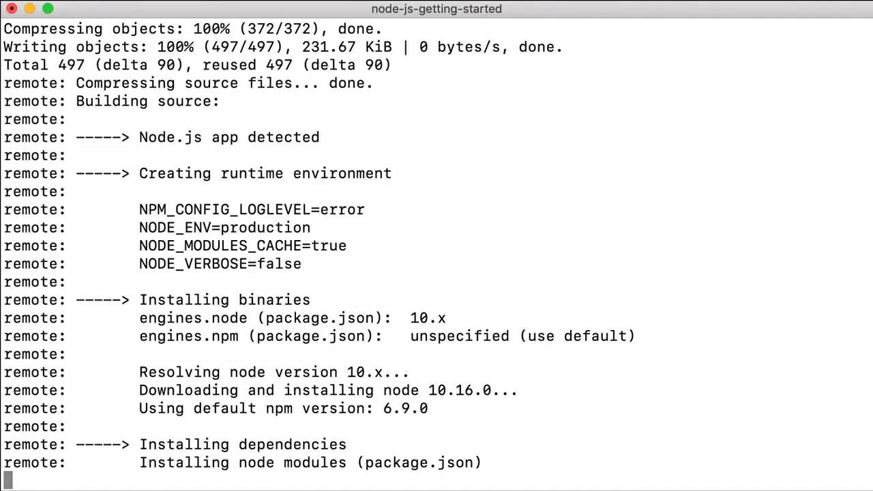
scroll("down", 3)
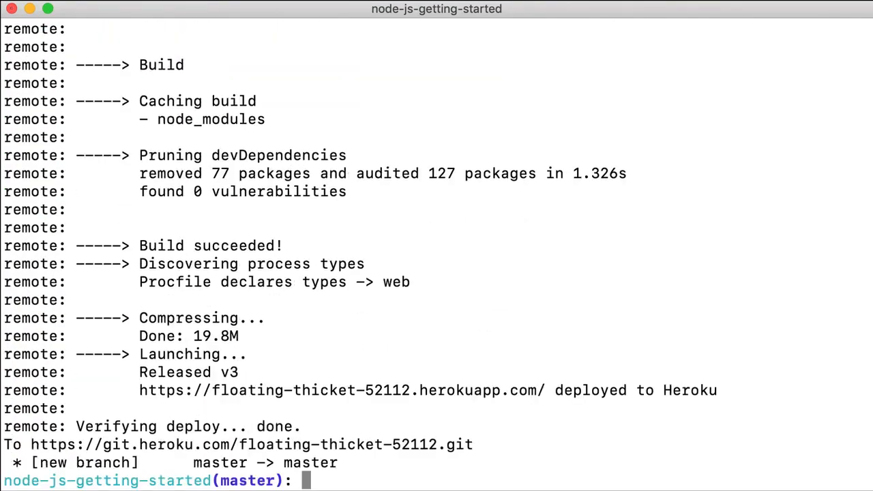
type("heroku open")
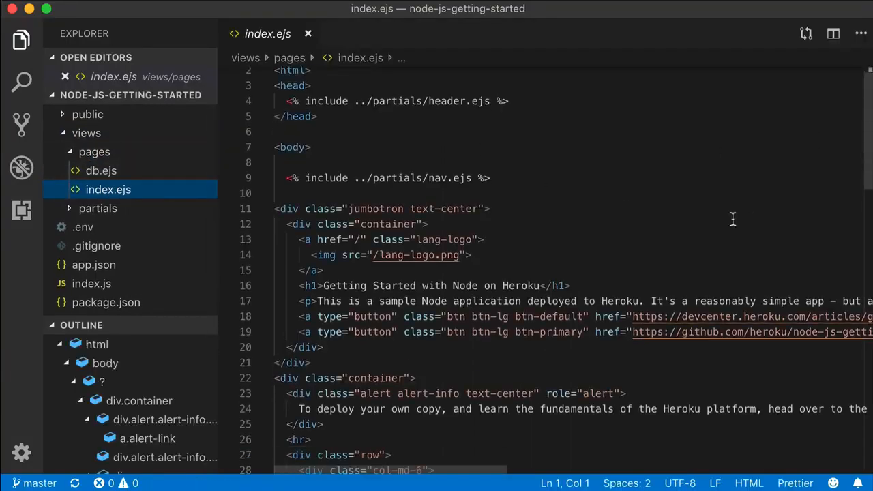
Scroll through views/pages/index.ejs in Visual Studio Code to edit its markup.
scroll("down", 3)
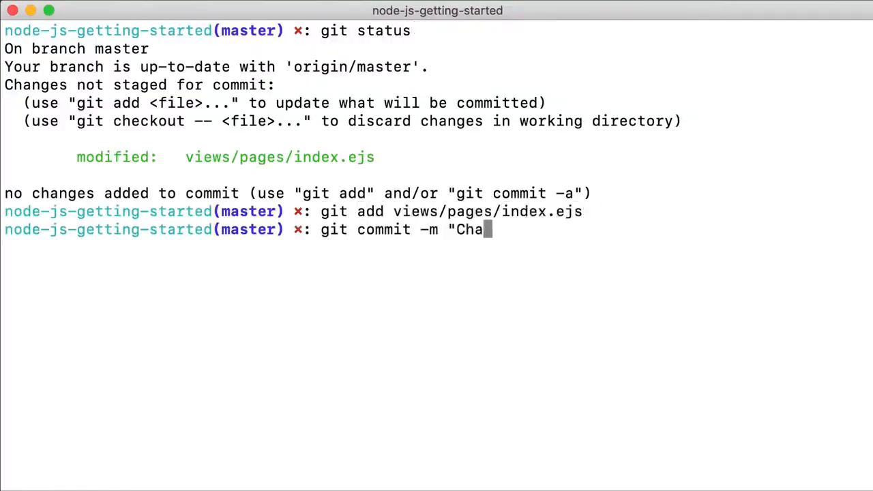
Commit the index.ejs edit, push release v4 to Heroku, and run heroku open.
key("Return")
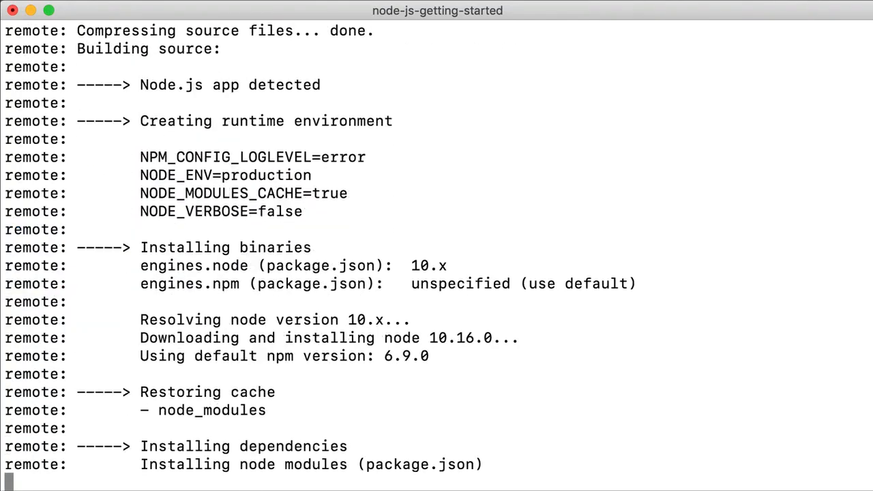
scroll("down", 3)
type("heroku open")
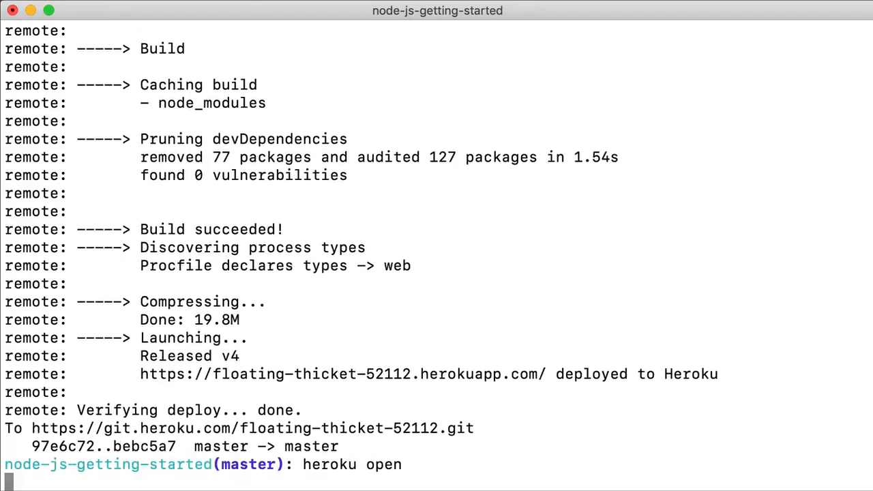
key("Return")
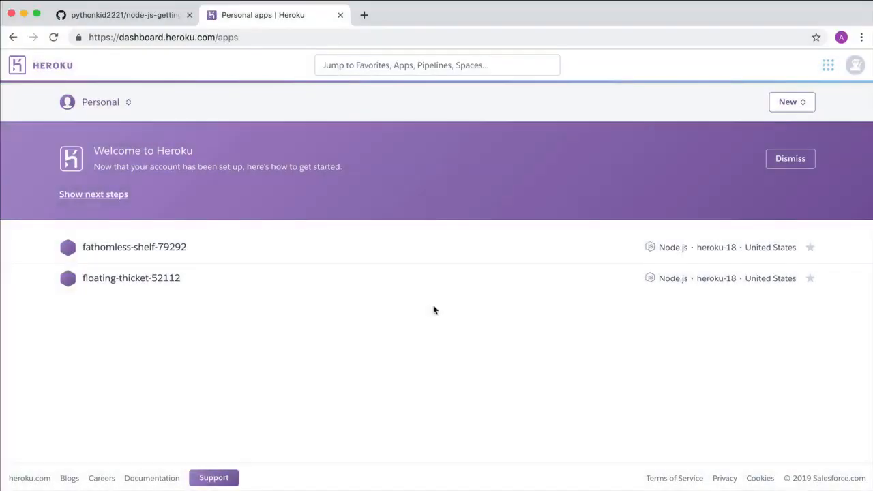
mouse_move(788, 102)
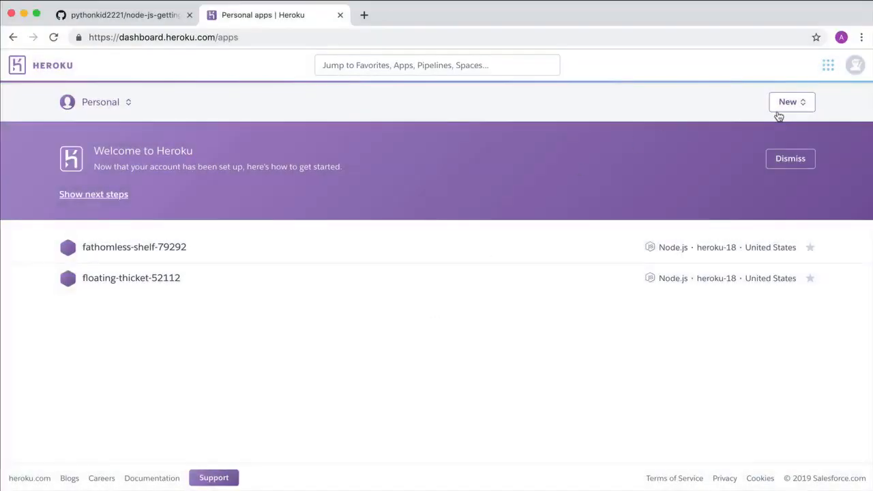
Create a dashboard app with a generated name, yielding immense-retreat-21607.
left_click(791, 101)
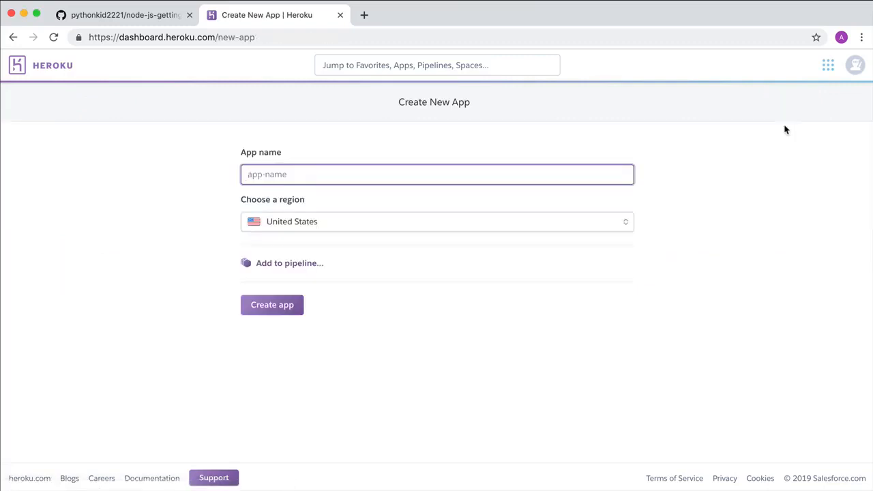
mouse_move(272, 305)
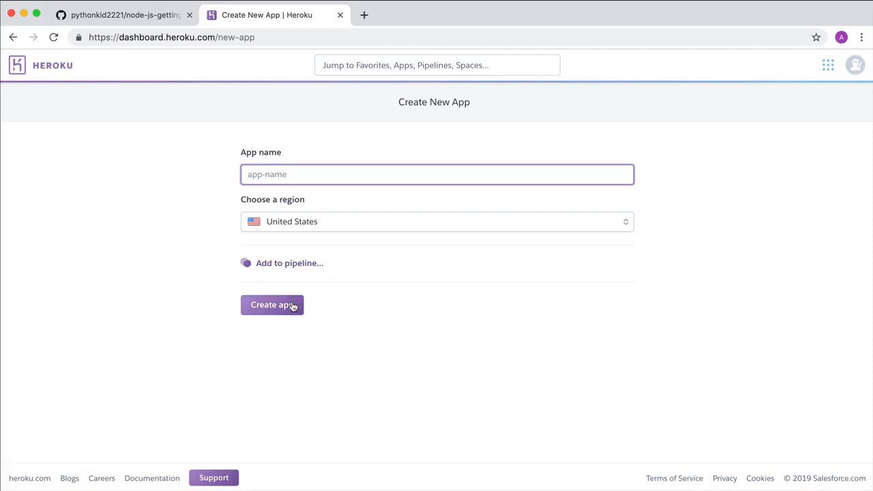
left_click(271, 304)
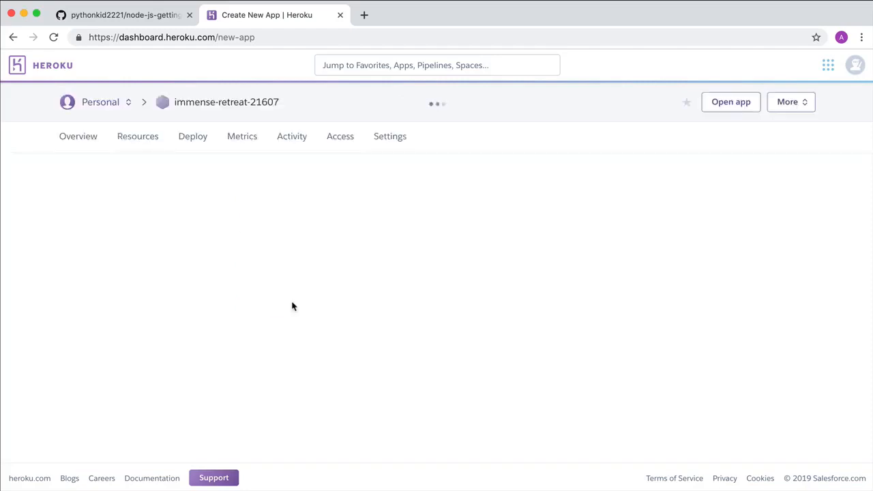
Connect immense-retreat-21607 to the node-js-getting-started GitHub repository.
left_click(192, 136)
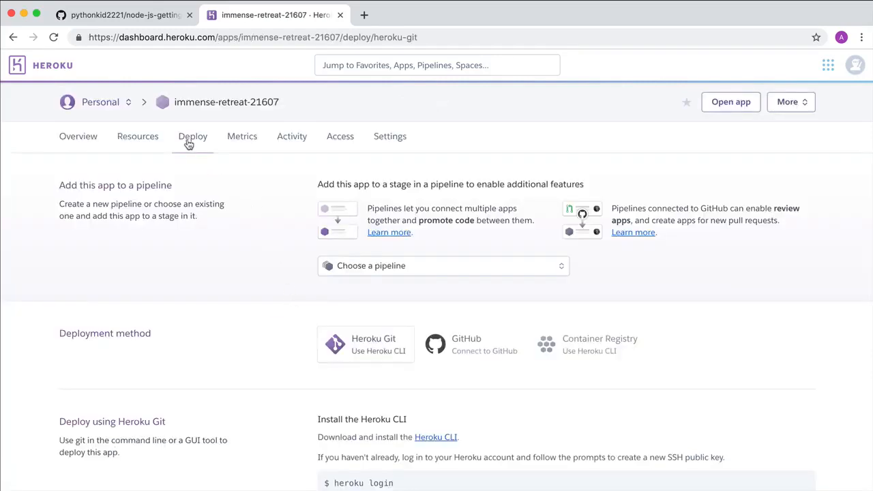
left_click(471, 344)
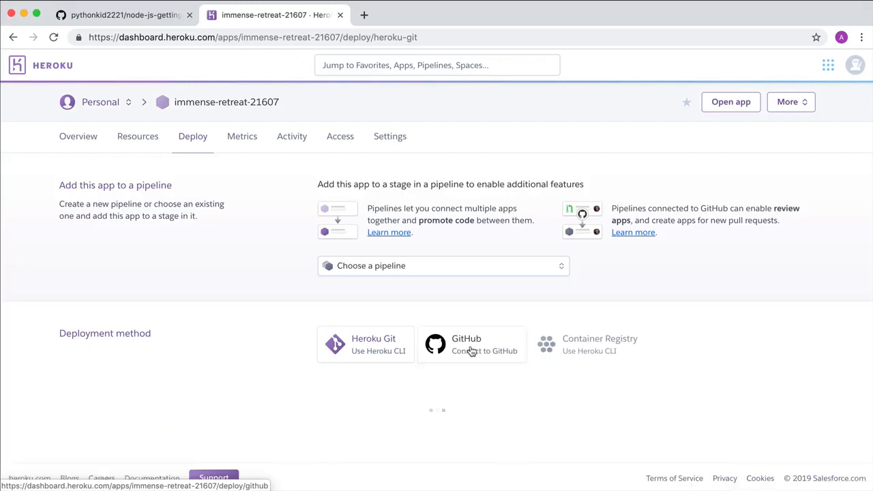
left_click(471, 344)
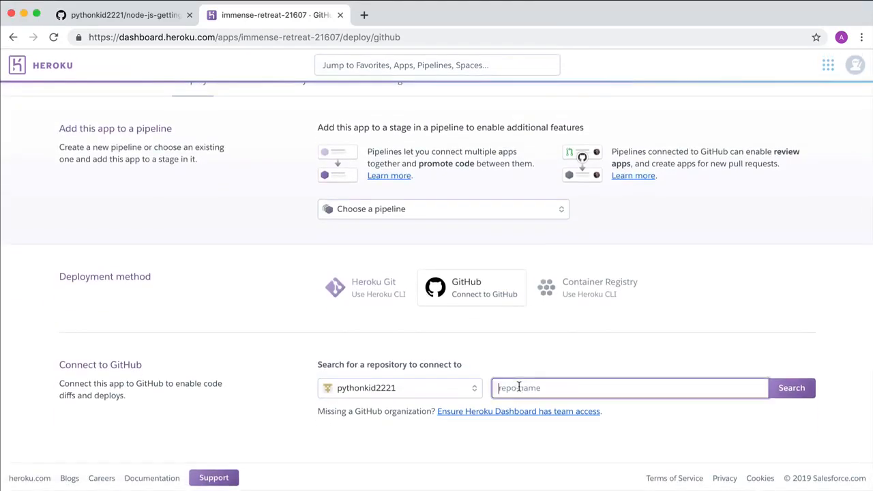
type("node")
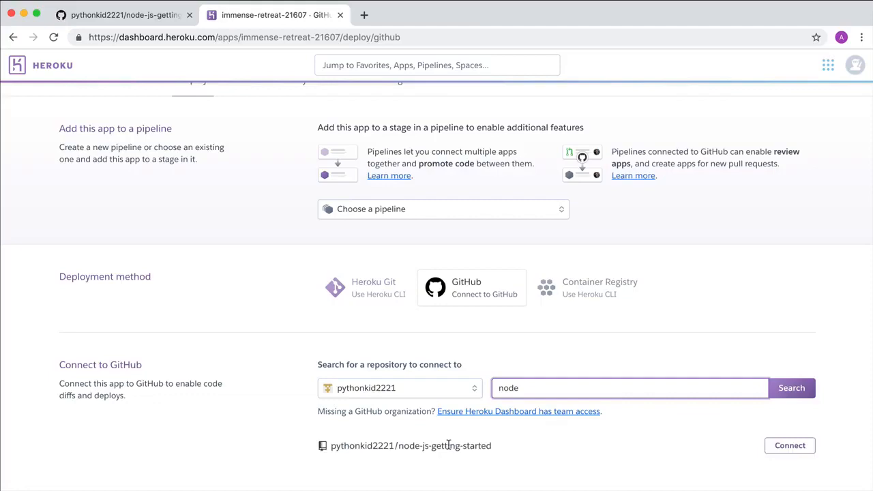
left_click(789, 446)
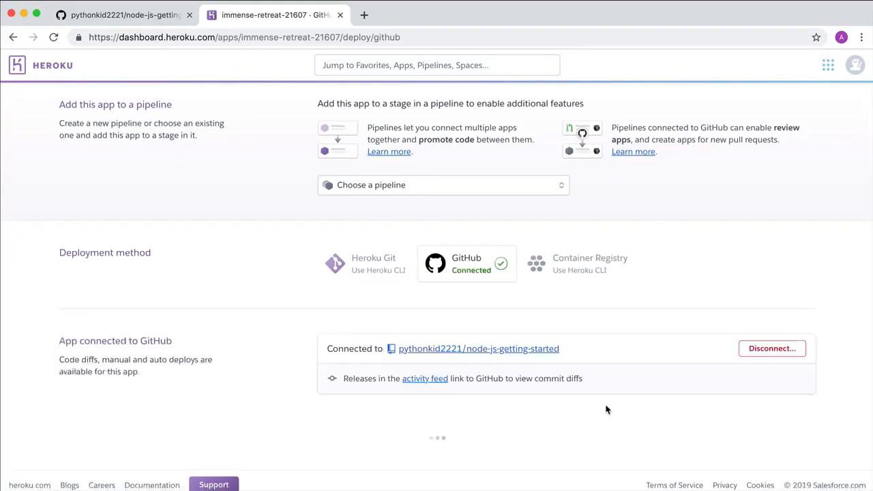
Deploy the master branch manually and view the live app in a new tab.
scroll("down", 3)
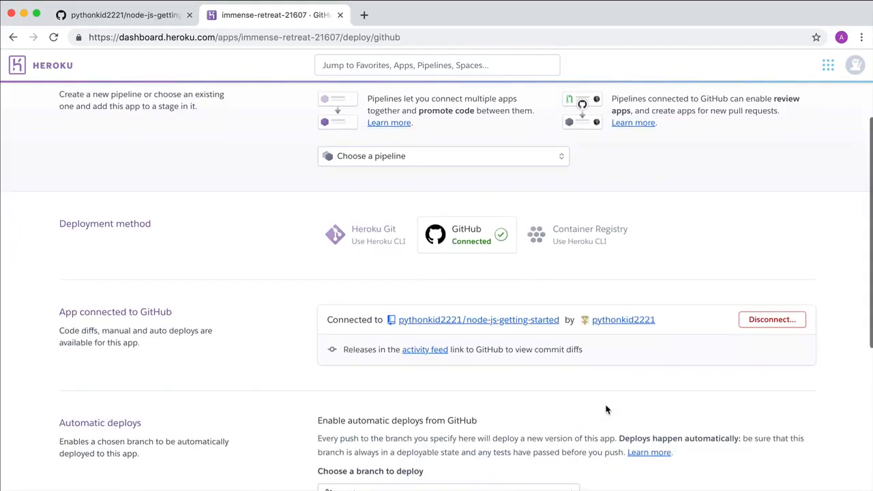
scroll("down", 3)
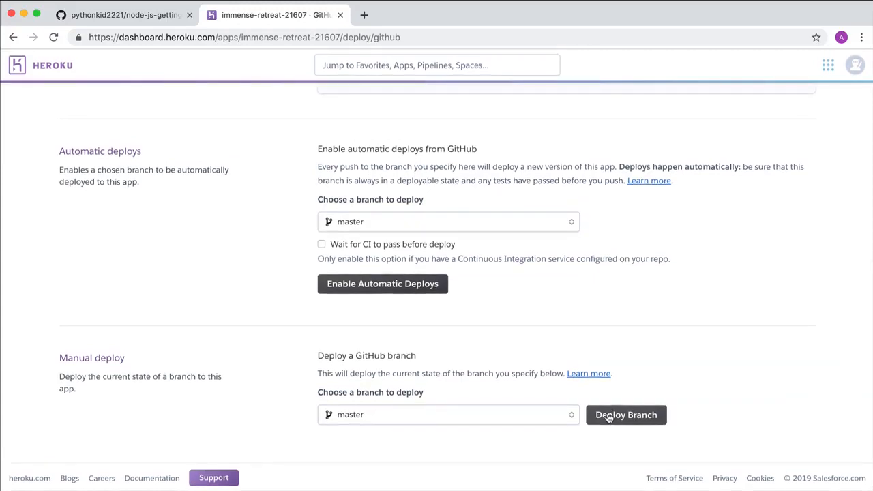
left_click(625, 415)
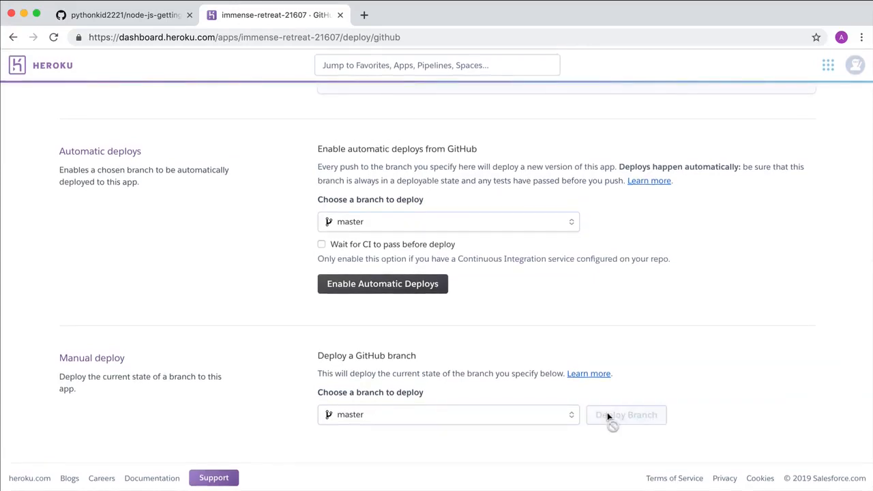
left_click(626, 415)
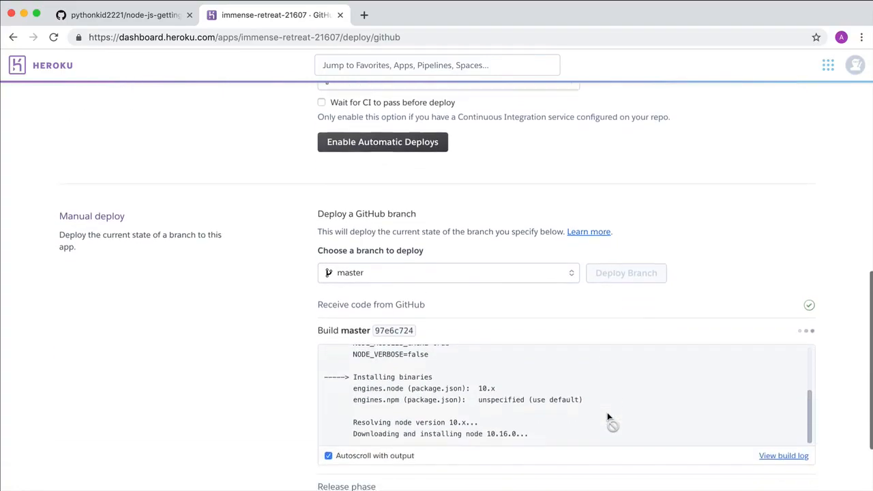
scroll("down", 3)
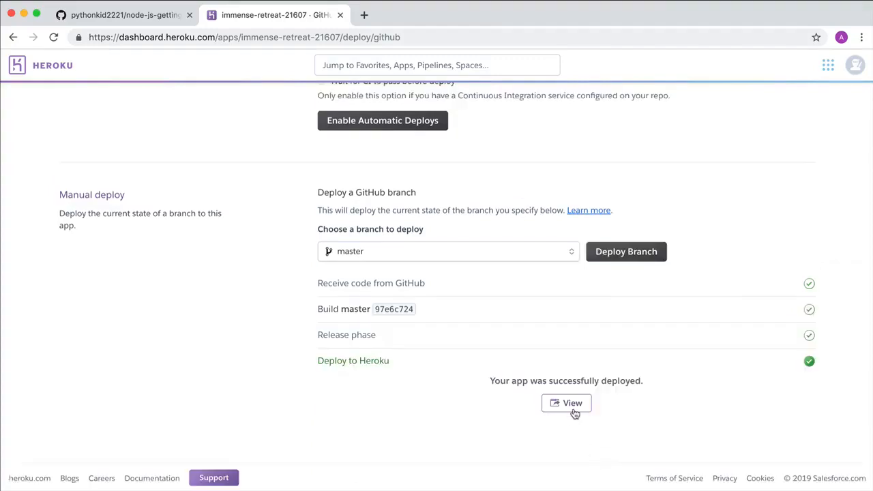
left_click(566, 402)
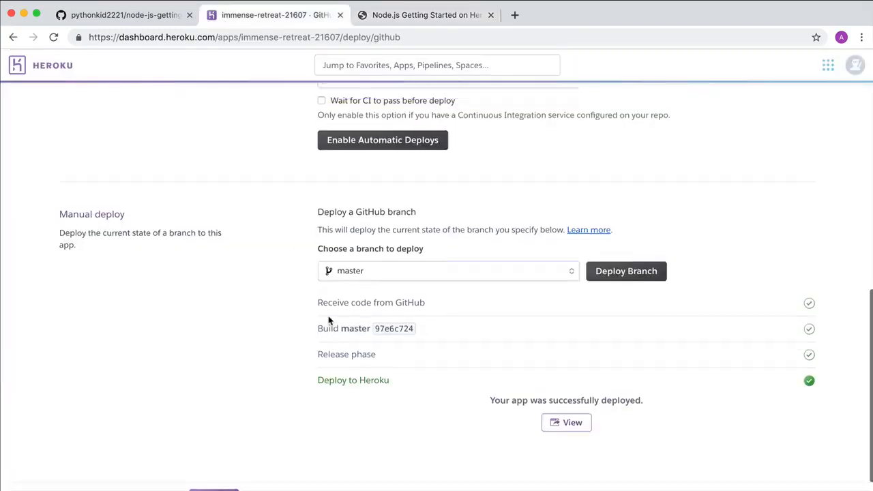
Enable automatic deploys from the master branch.
scroll("up", 3)
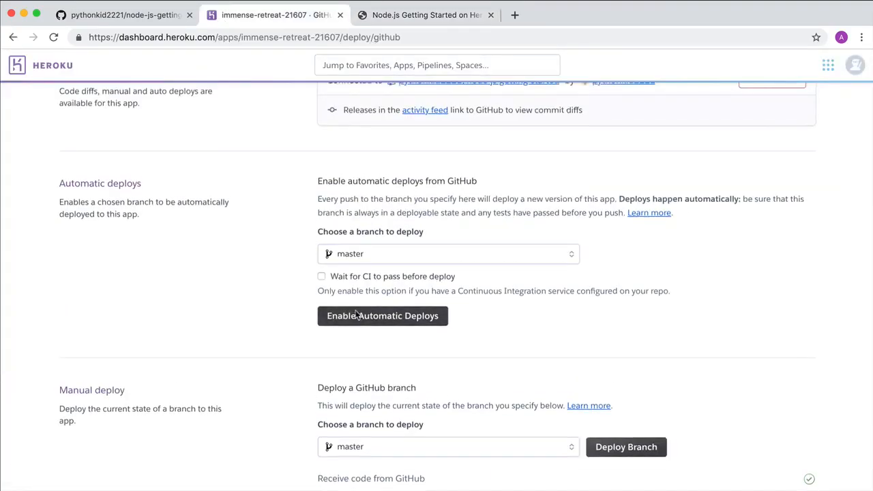
left_click(383, 316)
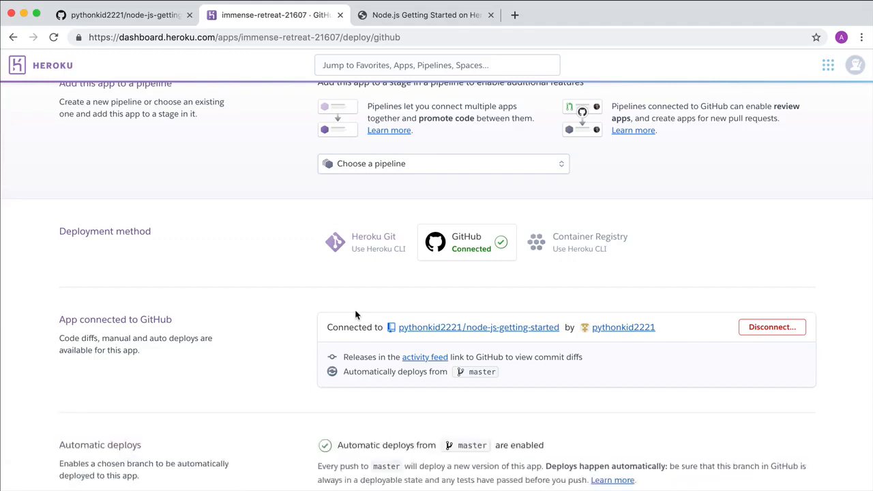
scroll("down", 3)
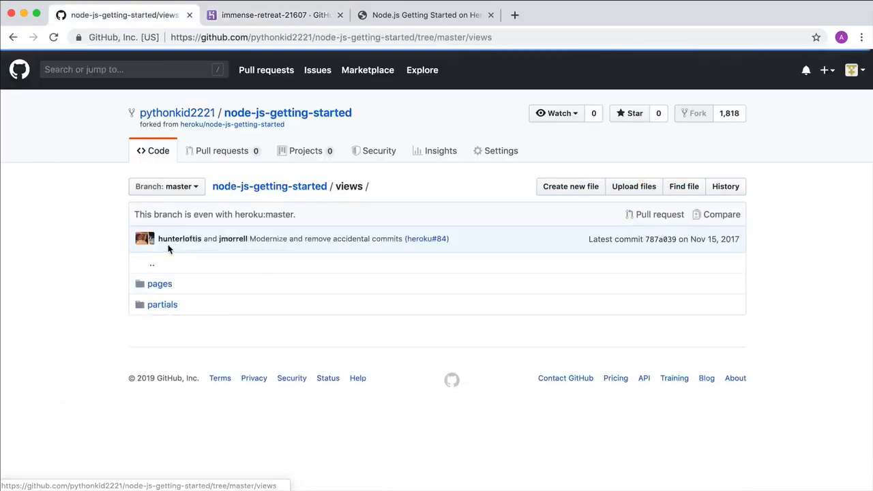
Retitle the views/pages/index.ejs h1 'Automatic Deploys' on GitHub, committing 'A new title' to master.
left_click(160, 284)
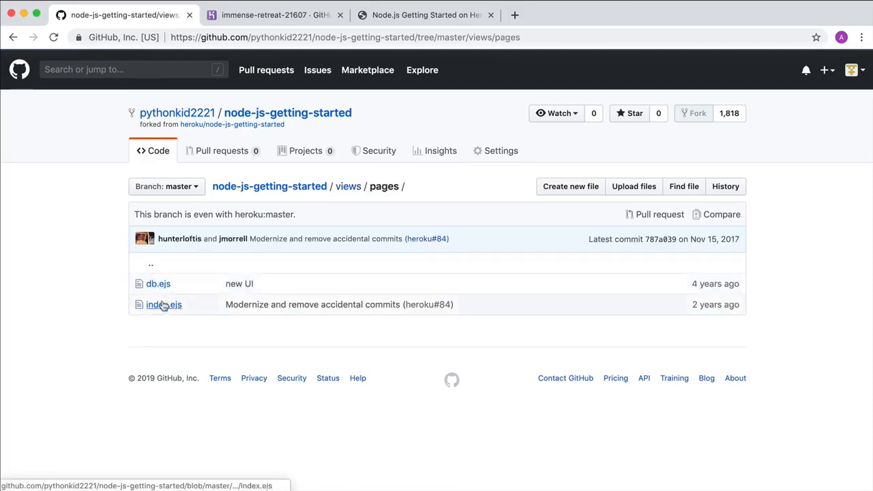
left_click(163, 304)
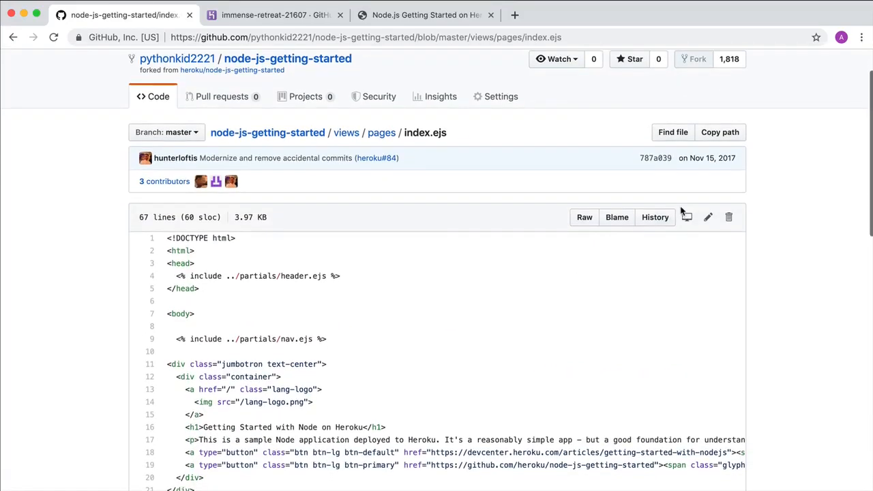
left_click(708, 217)
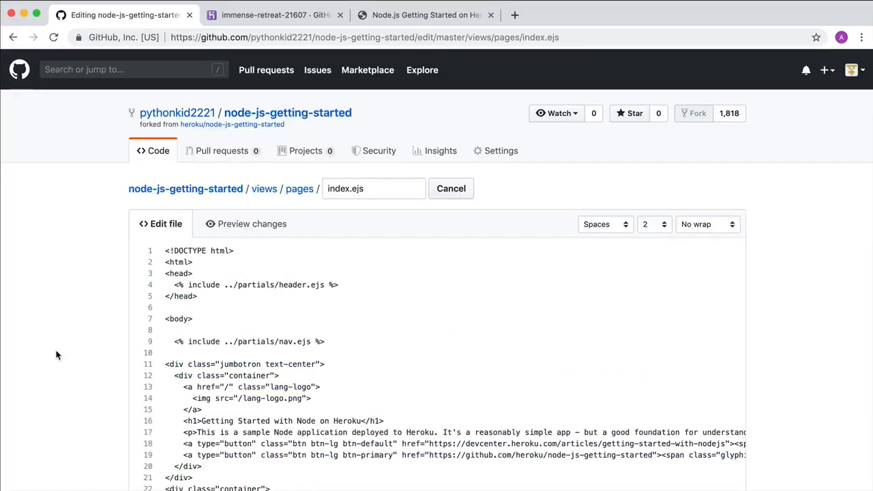
scroll("down", 3)
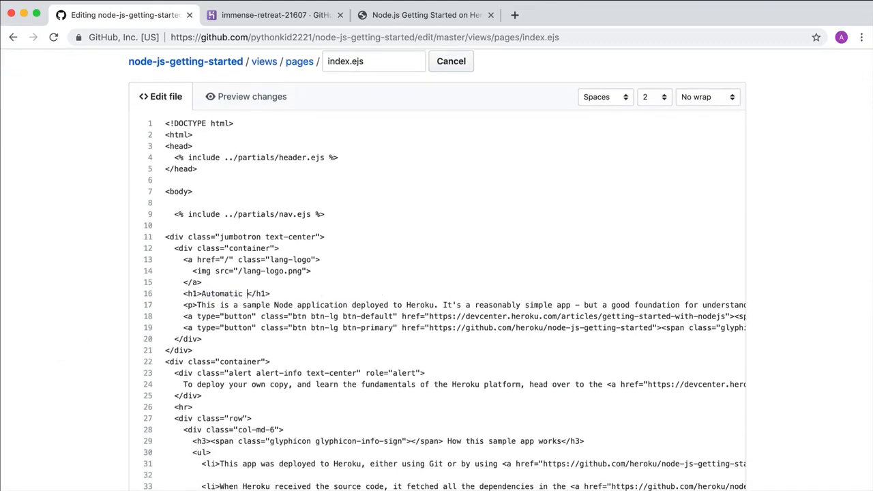
scroll("down", 3)
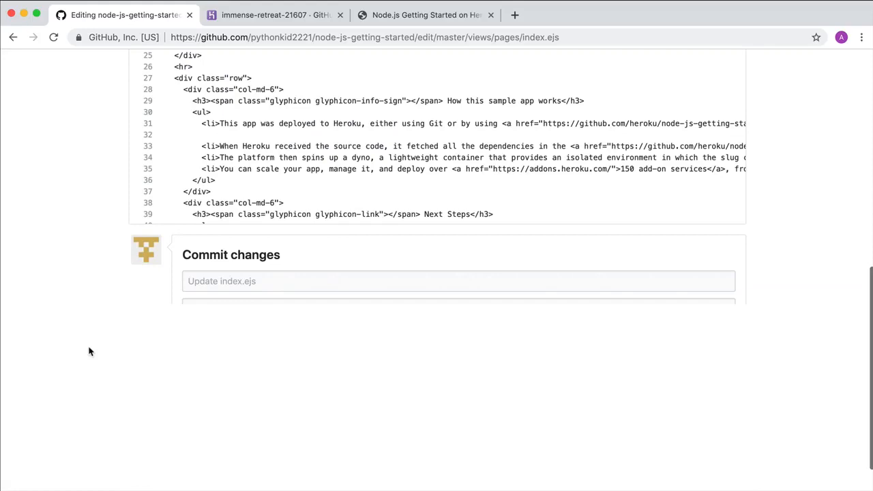
type("A new ti")
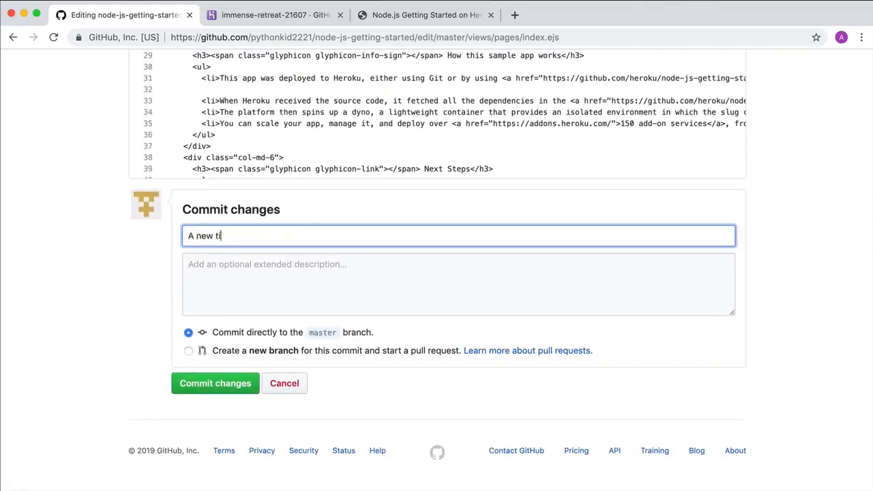
left_click(215, 382)
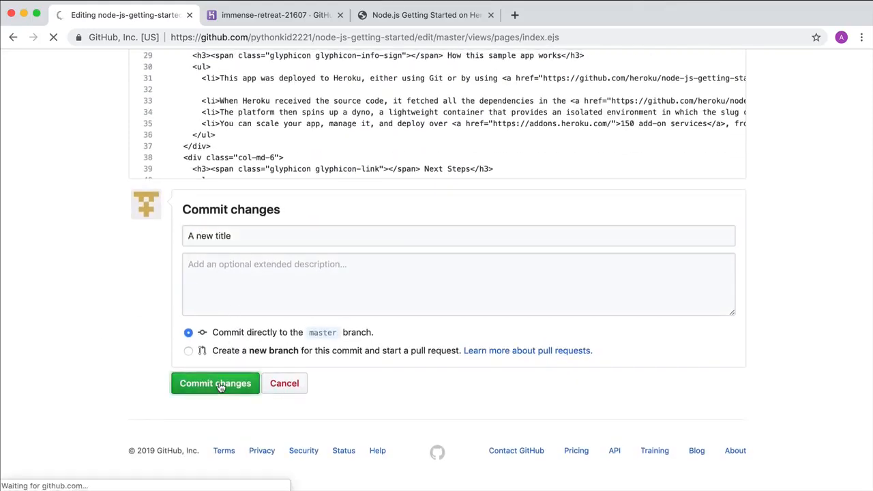
left_click(214, 383)
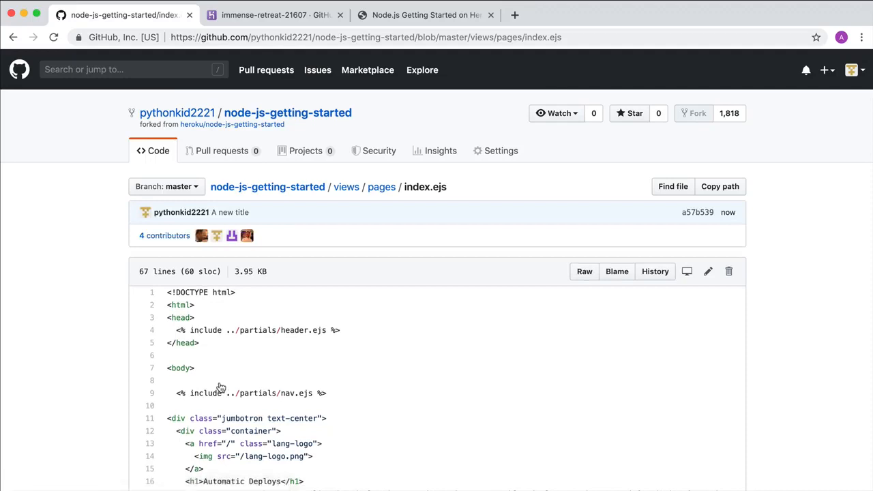
Reload the immense-retreat-21607 tab to show the 'Automatic Deploys' heading.
left_click(425, 15)
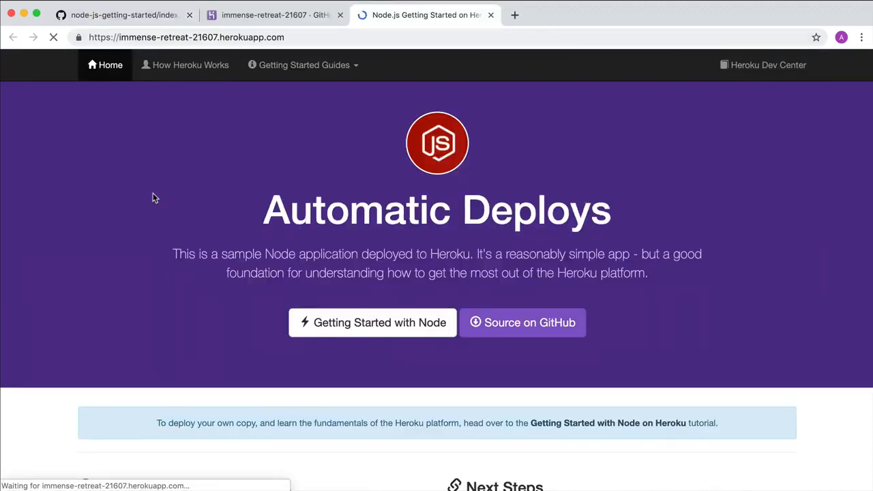
left_click(522, 322)
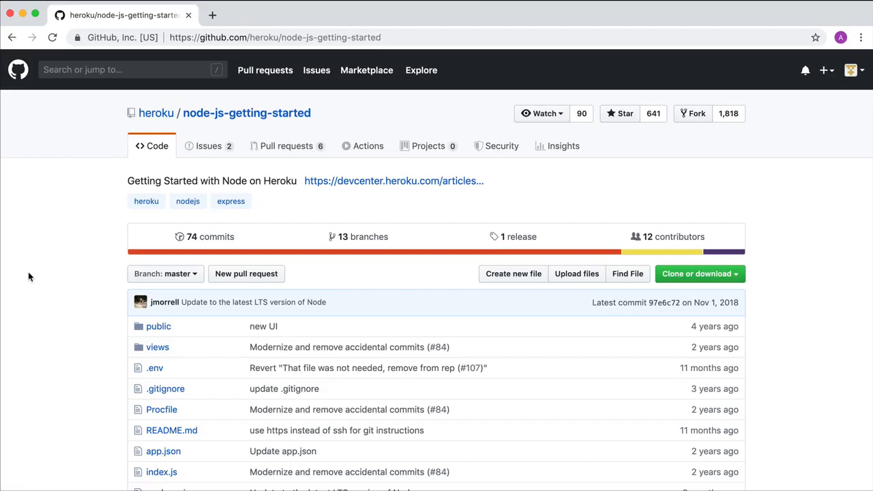
Scroll down the README and follow its Deploy to Heroku button.
scroll("down", 3)
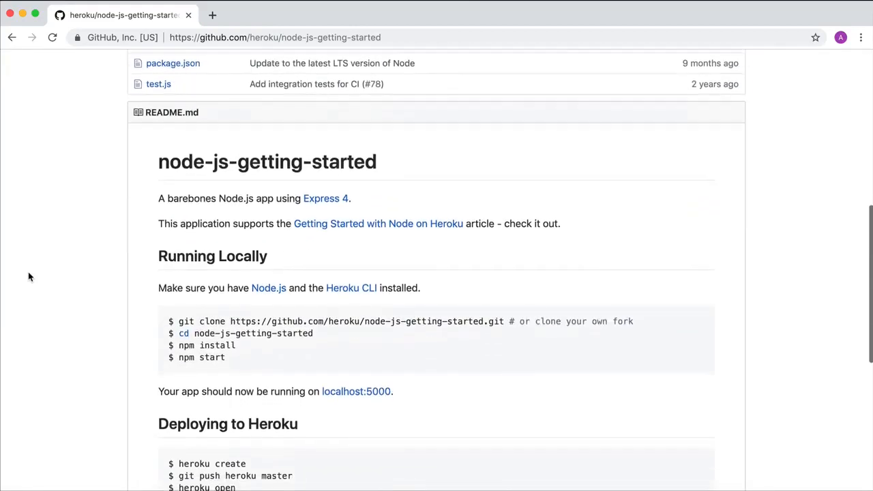
scroll("down", 3)
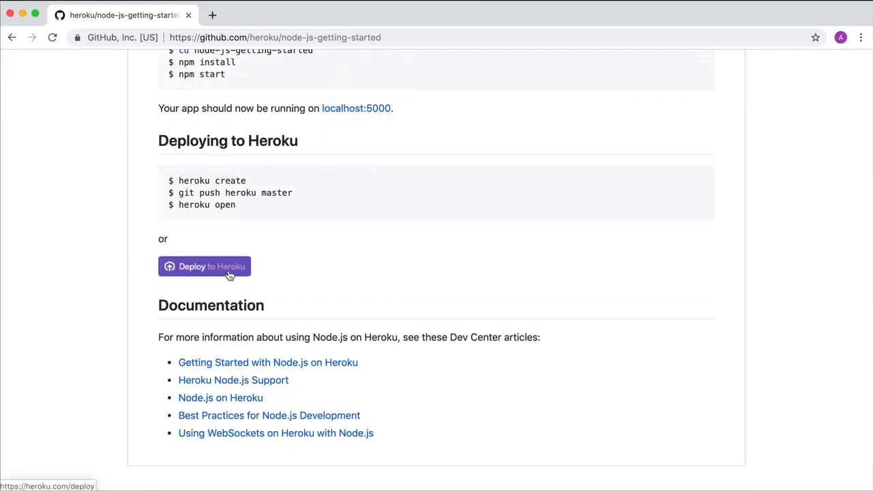
left_click(204, 266)
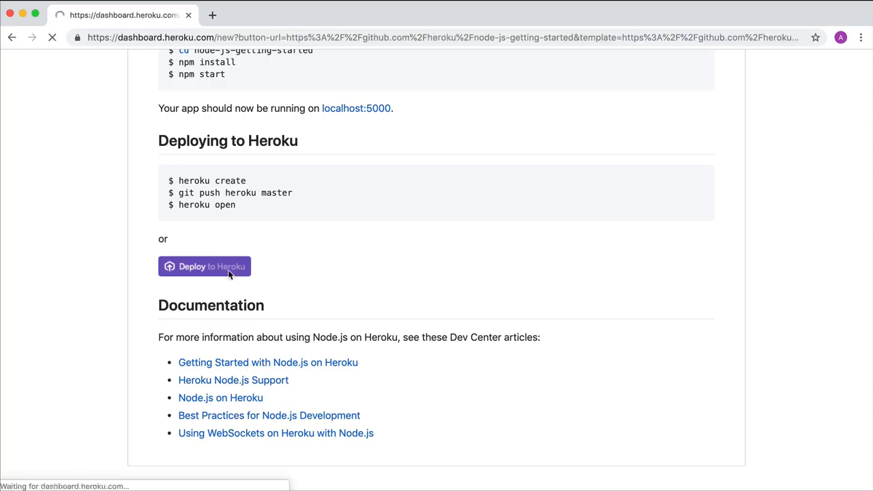
Deploy frozen-stream-11275 from the template and view its live Getting Started with Node page.
left_click(204, 267)
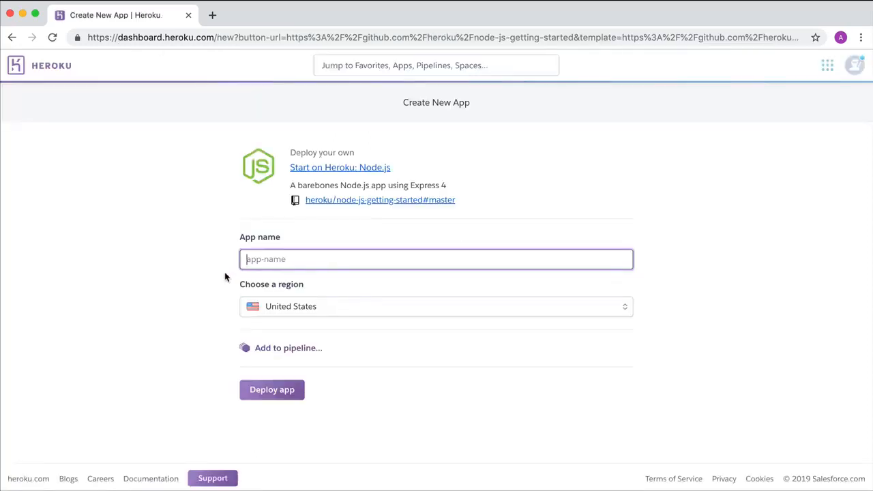
left_click(271, 390)
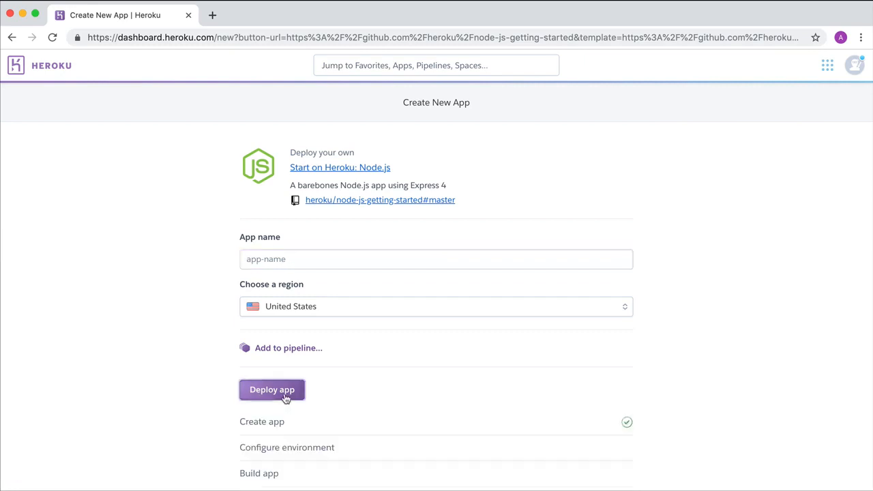
left_click(272, 390)
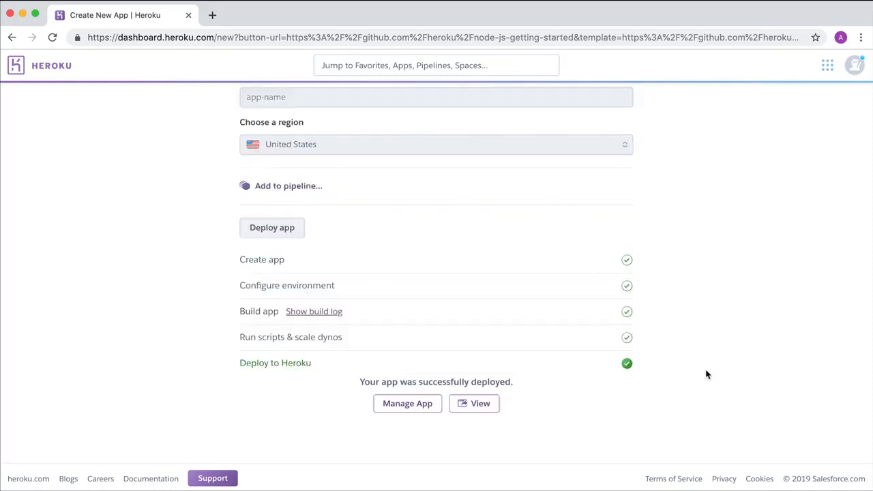
left_click(474, 404)
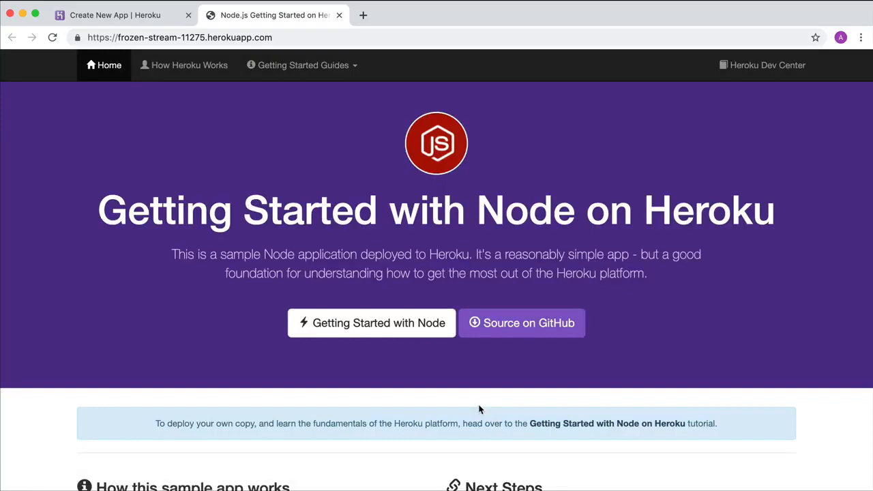
Open the sample repository in a new tab and inspect its app.json file.
left_click(522, 322)
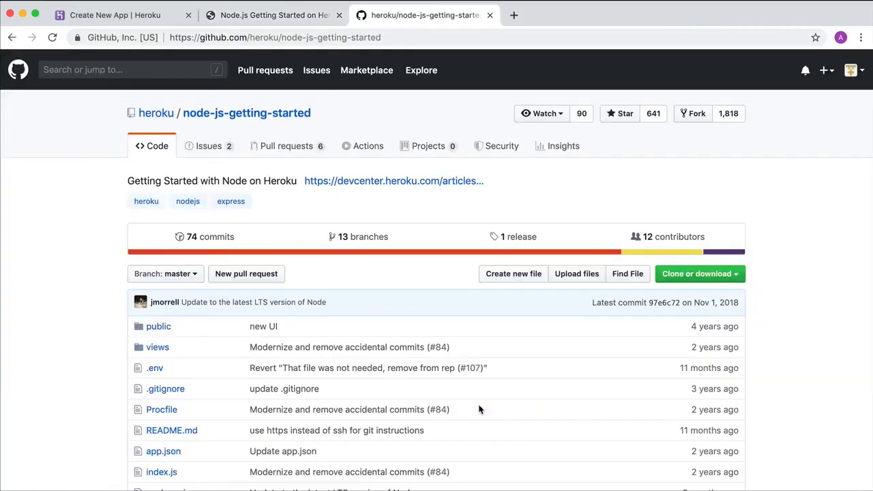
left_click(163, 451)
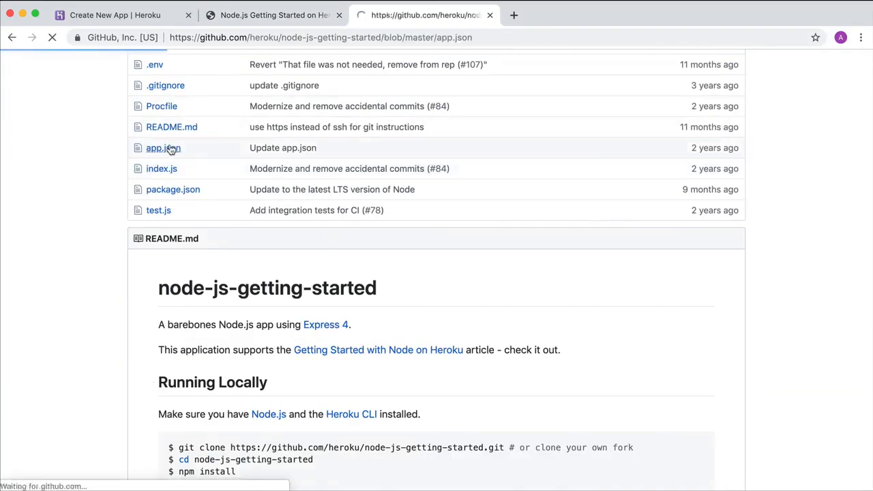
left_click(163, 147)
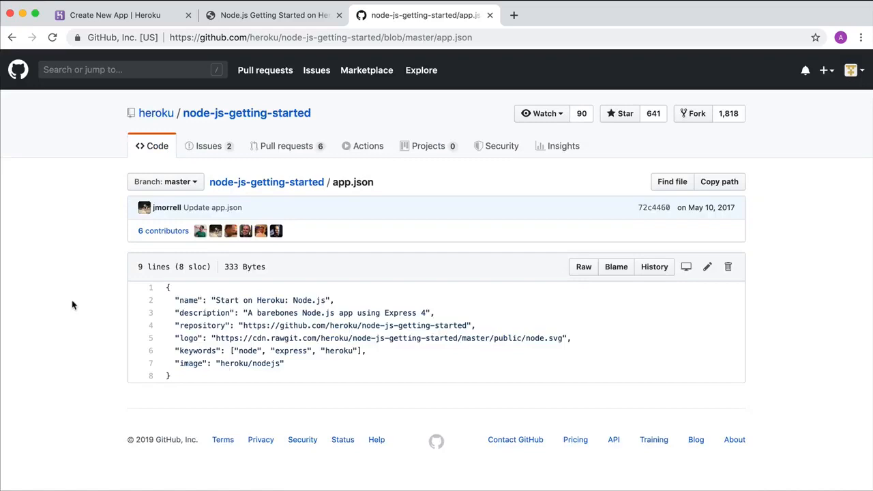
Open README.md and view it as raw Markdown with the deploy badge link.
left_click(266, 182)
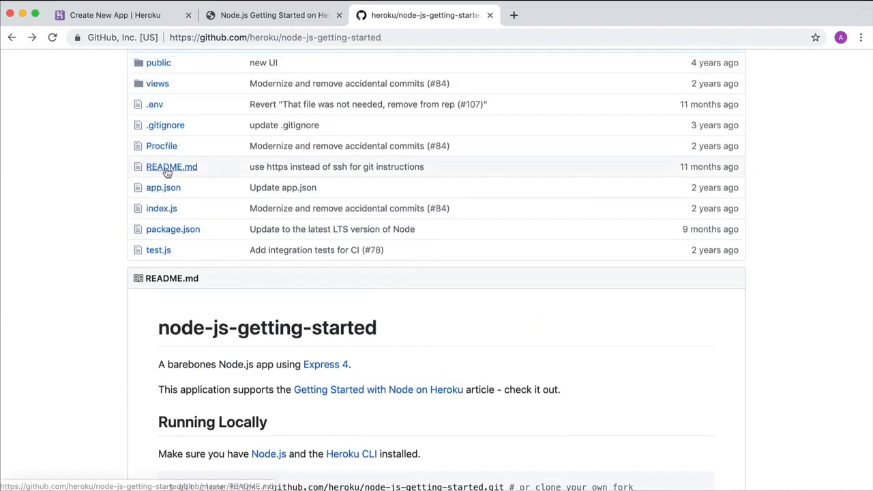
left_click(171, 167)
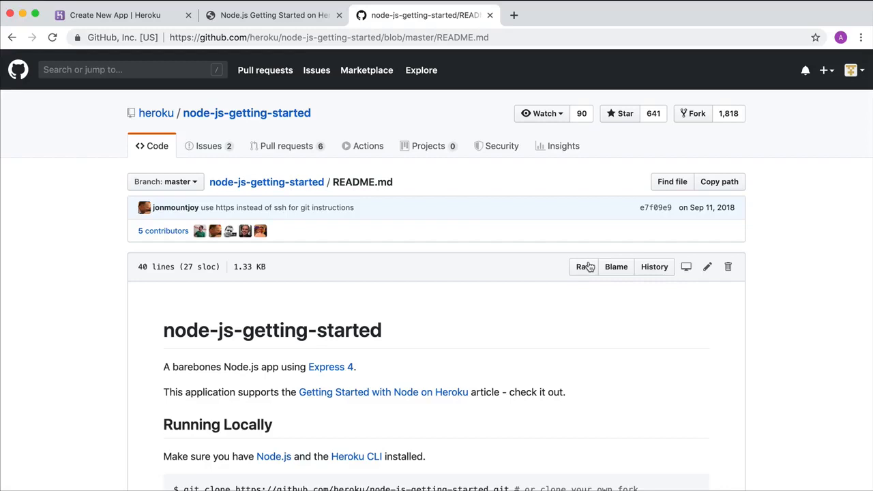
left_click(582, 267)
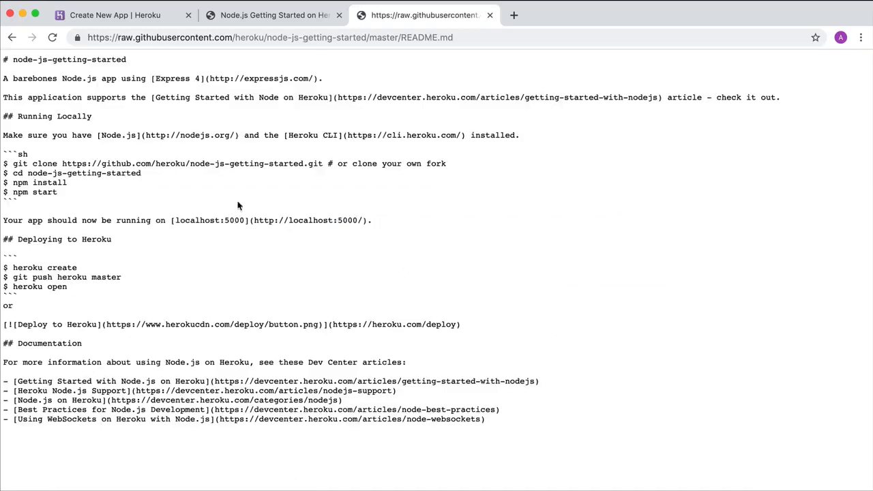